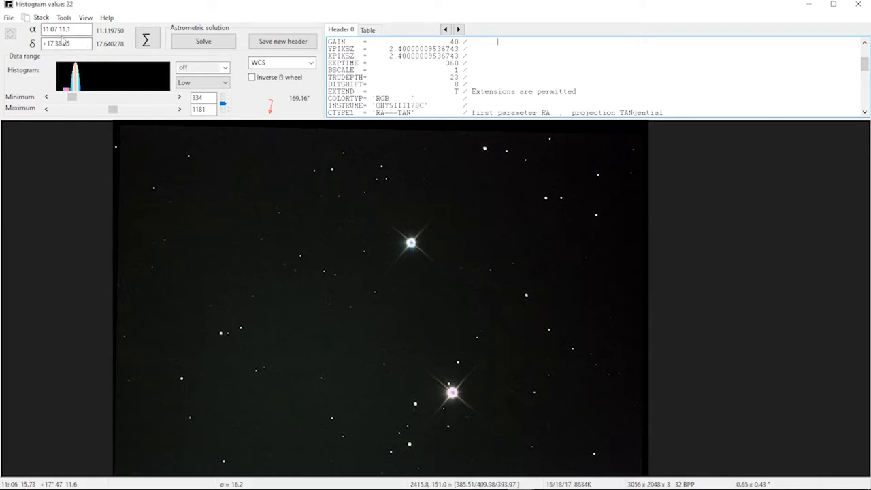
Run the asteroid and comet annotation from the Tools menu to label Vesta on the stack.
{"action": "left_click", "coordinate": [63, 16]}
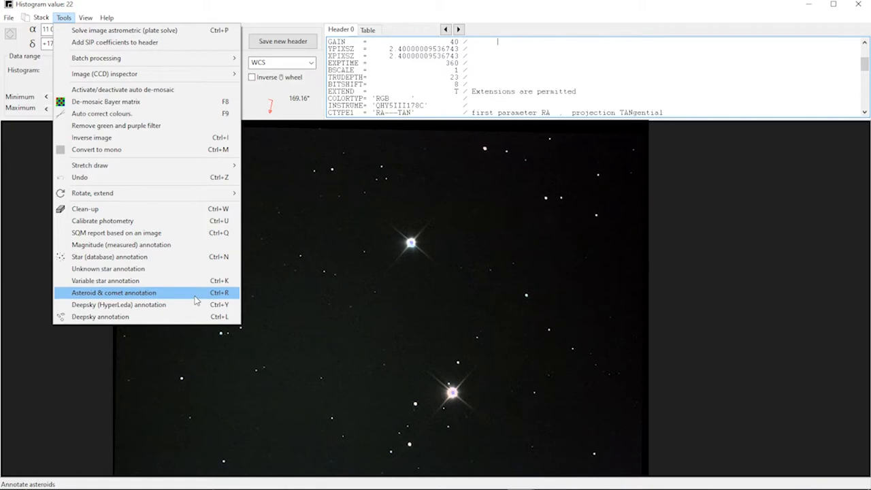
{"action": "left_click", "coordinate": [114, 291]}
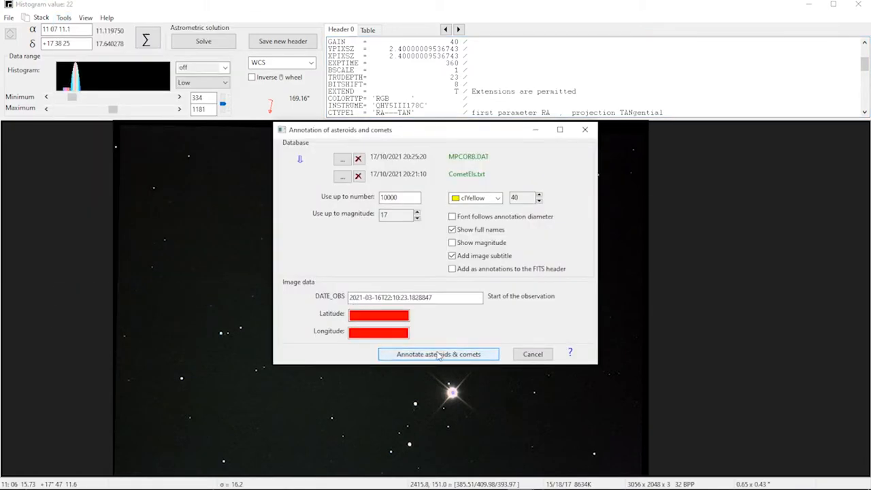
{"action": "left_click", "coordinate": [439, 354]}
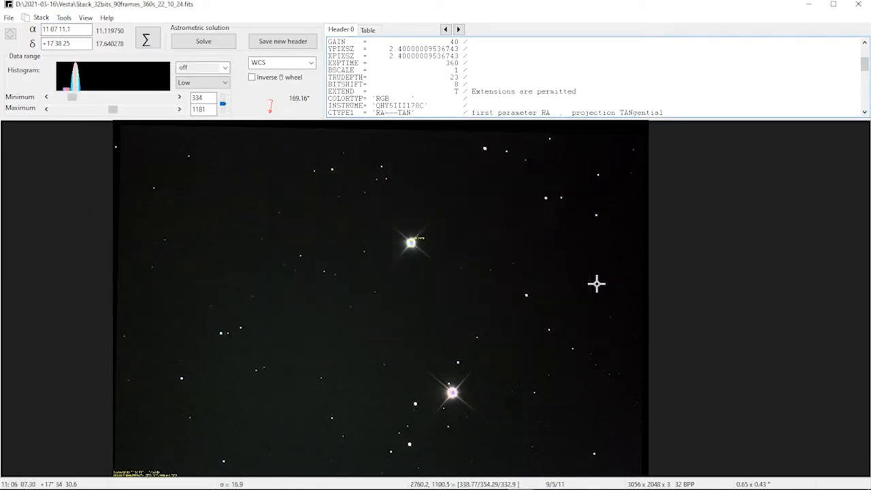
{"action": "mouse_move", "coordinate": [446, 209]}
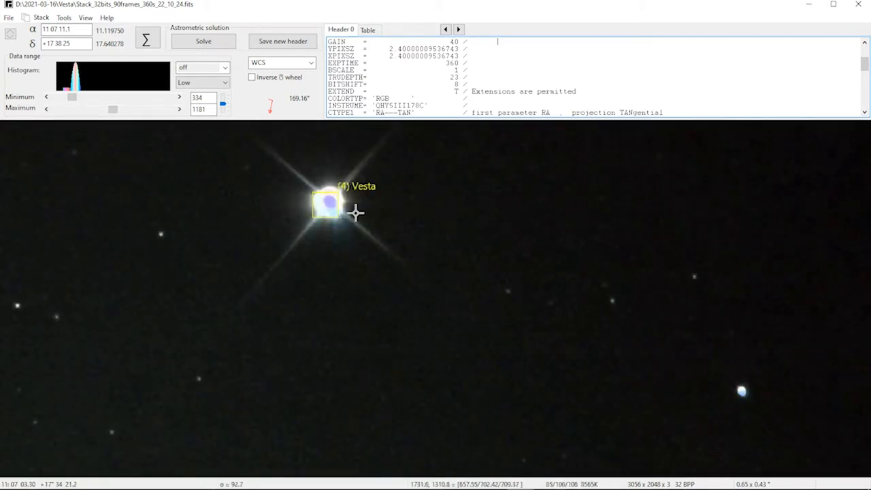
{"action": "mouse_move", "coordinate": [361, 201]}
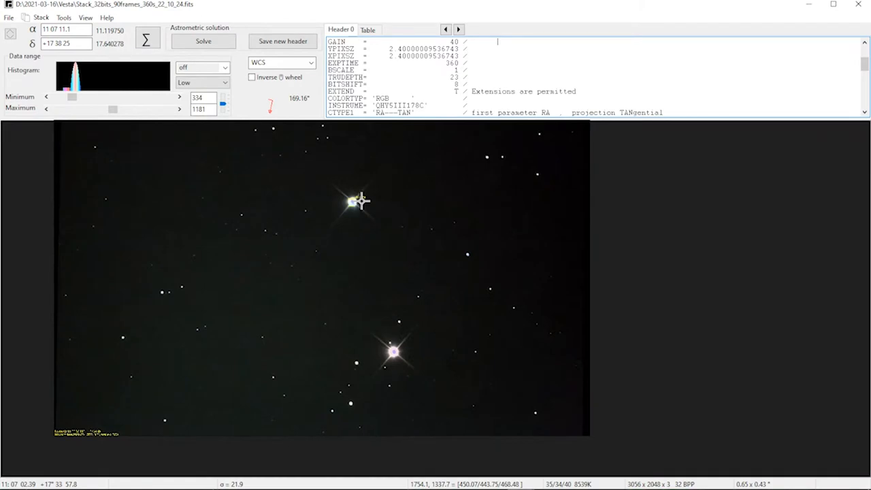
{"action": "mouse_move", "coordinate": [237, 228]}
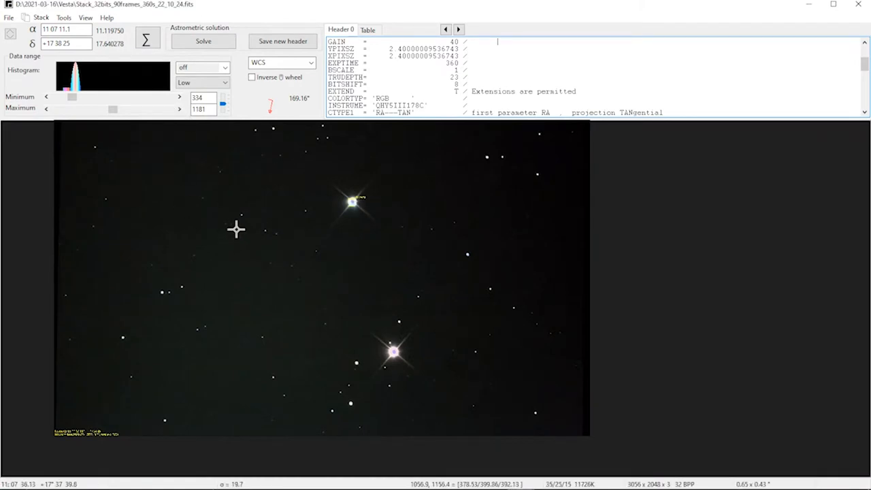
Reach the Tools menu for a star magnitude annotation of the field.
{"action": "left_click", "coordinate": [64, 17]}
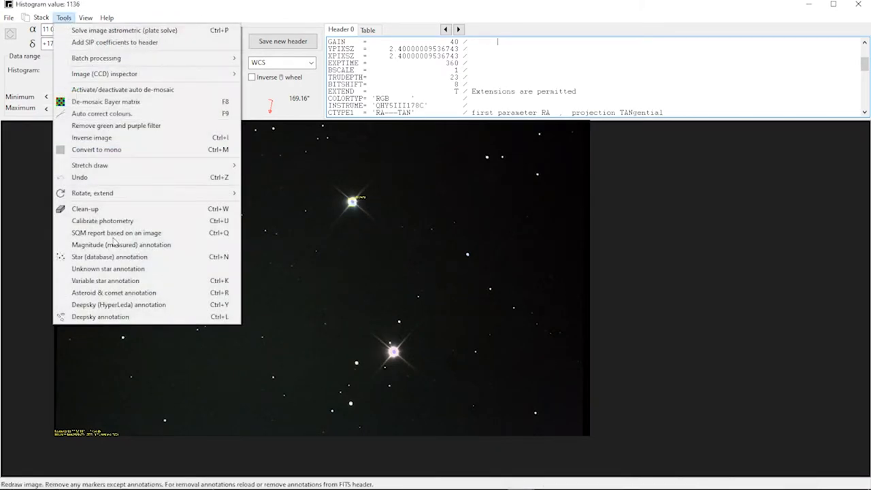
{"action": "mouse_move", "coordinate": [121, 244]}
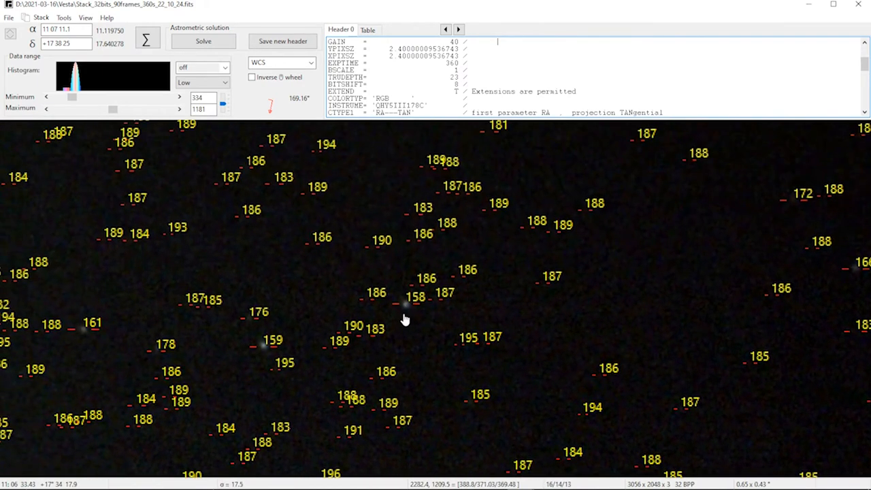
{"action": "mouse_move", "coordinate": [245, 356]}
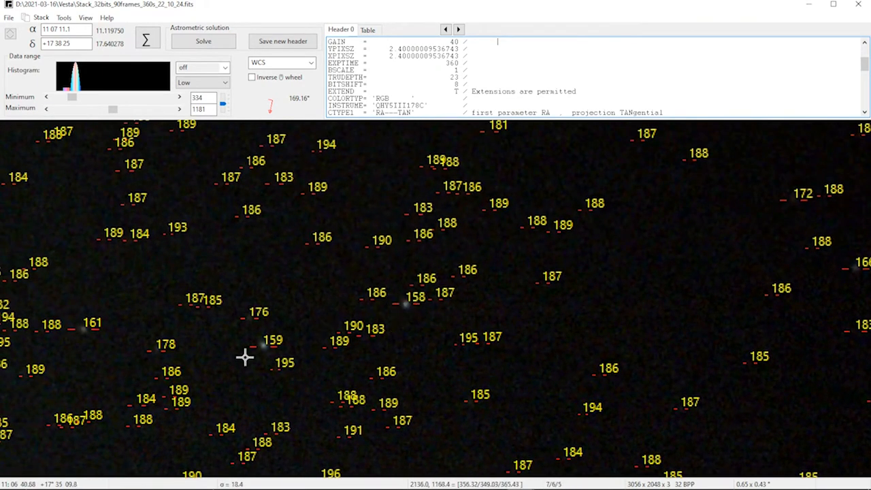
{"action": "mouse_move", "coordinate": [247, 310]}
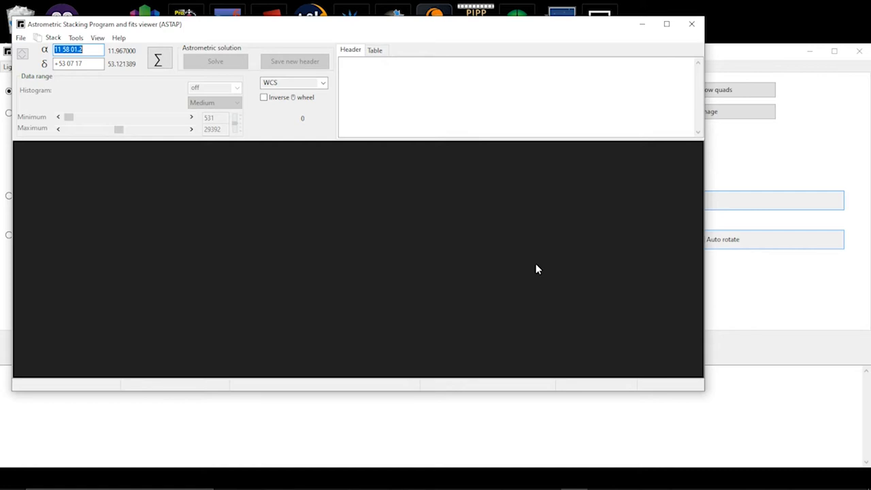
Open 01 Stack_16bits_30frames_240s.png from the 67p Frames folder in IrfanView.
{"action": "left_click", "coordinate": [280, 479]}
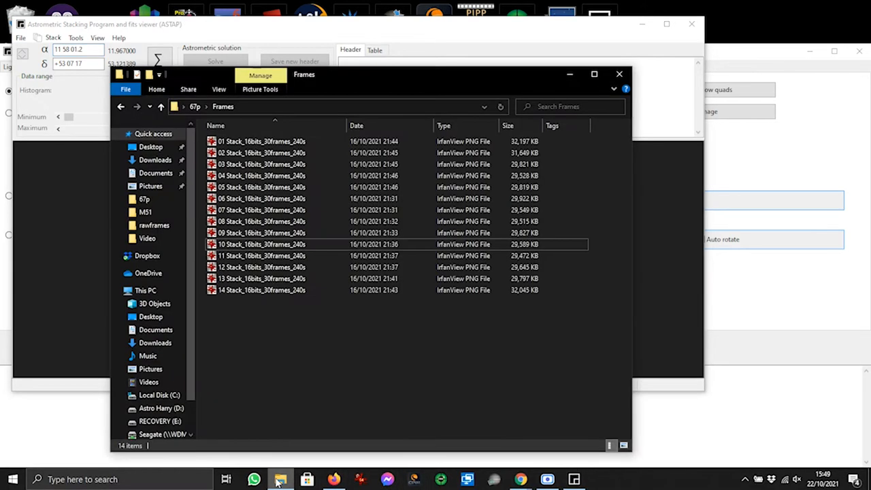
{"action": "left_click", "coordinate": [262, 140]}
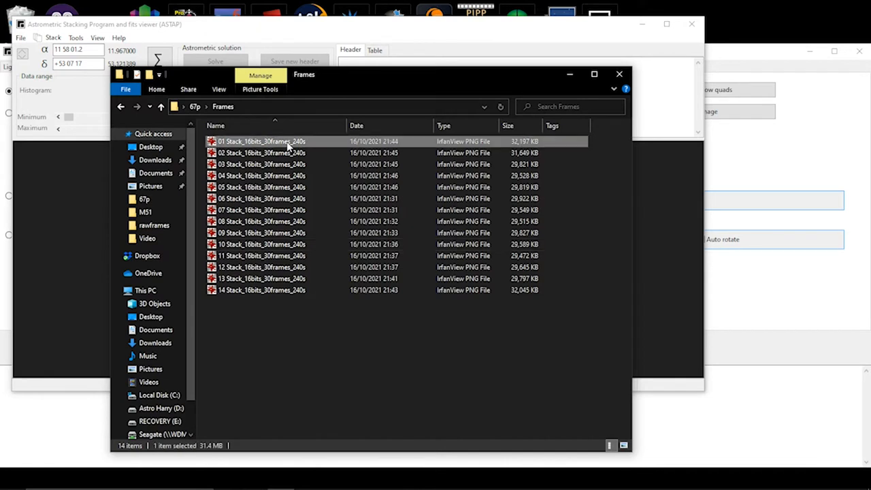
{"action": "double_click", "coordinate": [262, 140]}
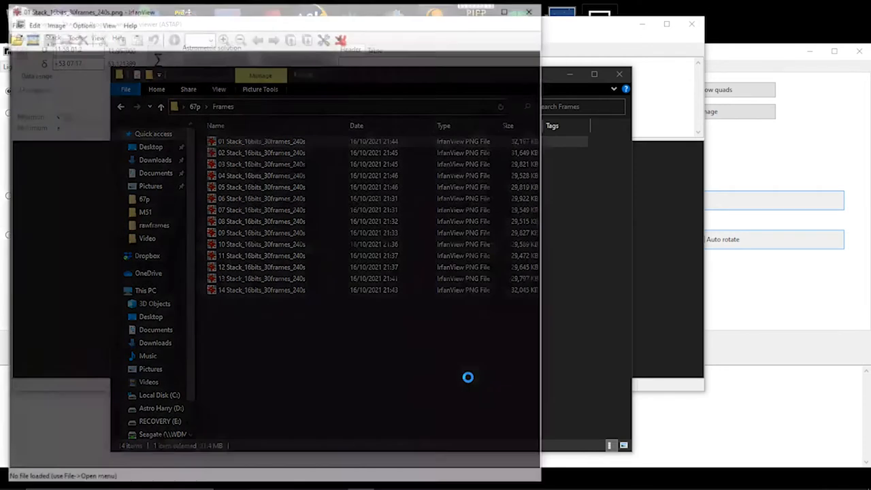
Step forward through the stacked comet frames in IrfanView to watch the comet drift.
{"action": "double_click", "coordinate": [261, 140]}
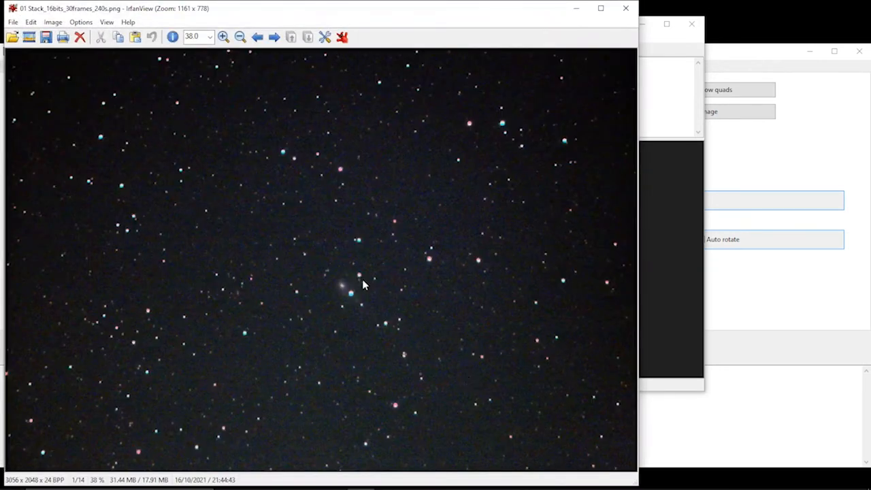
{"action": "mouse_move", "coordinate": [444, 287]}
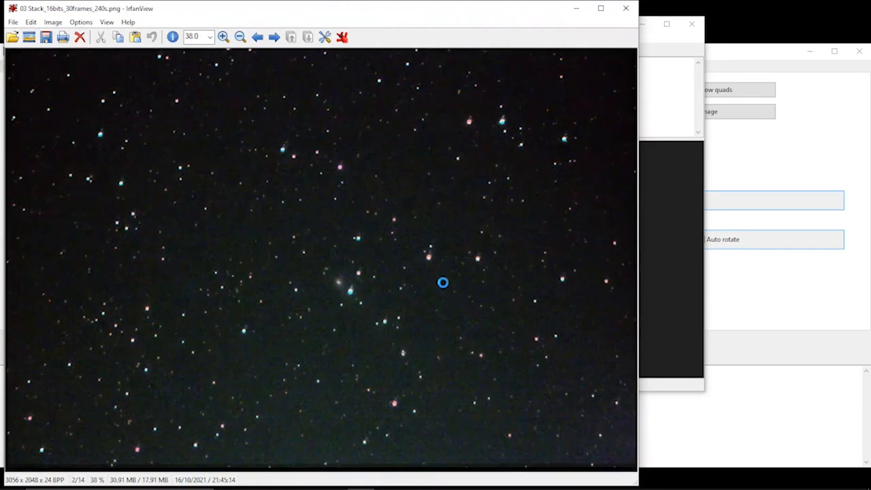
{"action": "left_click", "coordinate": [273, 37]}
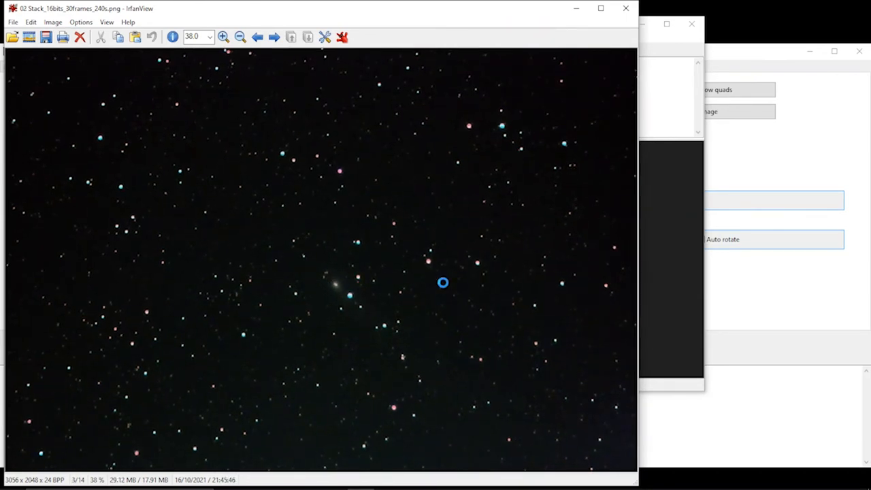
{"action": "left_click", "coordinate": [274, 36]}
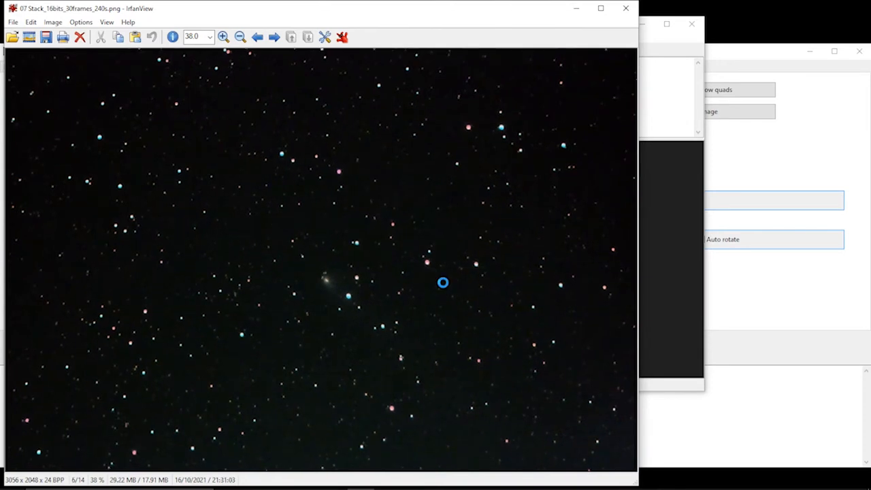
{"action": "left_click", "coordinate": [274, 37]}
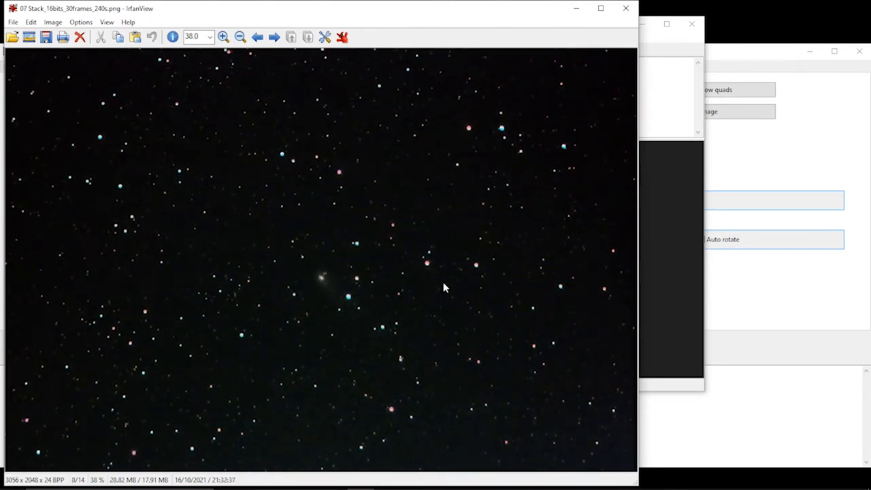
{"action": "left_click", "coordinate": [273, 37]}
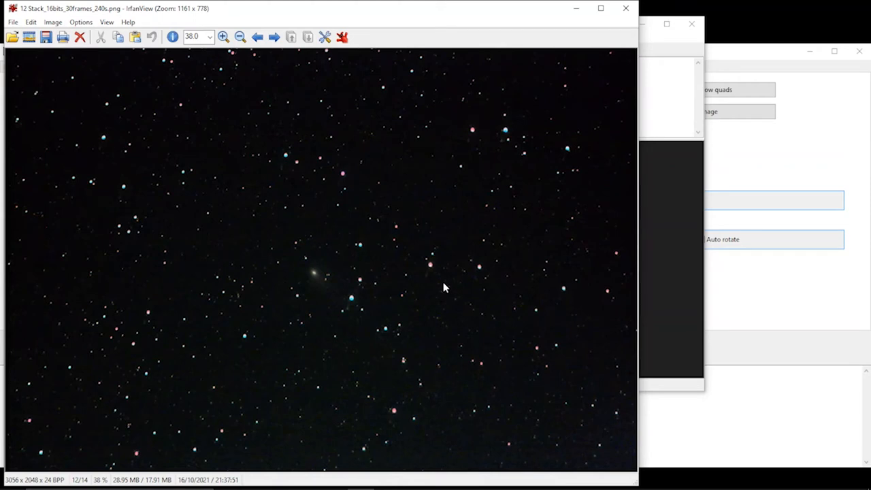
{"action": "mouse_move", "coordinate": [626, 9]}
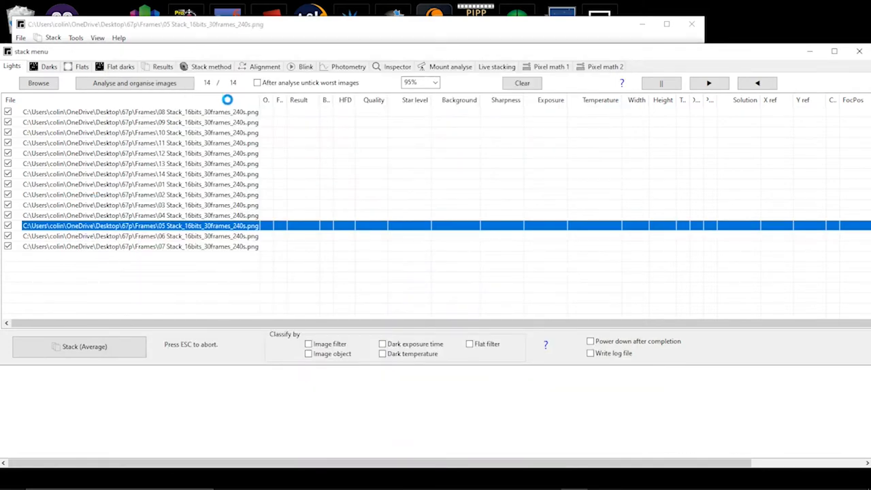
Set stacking alignment to Manual with 'Comet centering (medium object)', then return to Lights.
{"action": "left_click", "coordinate": [264, 66]}
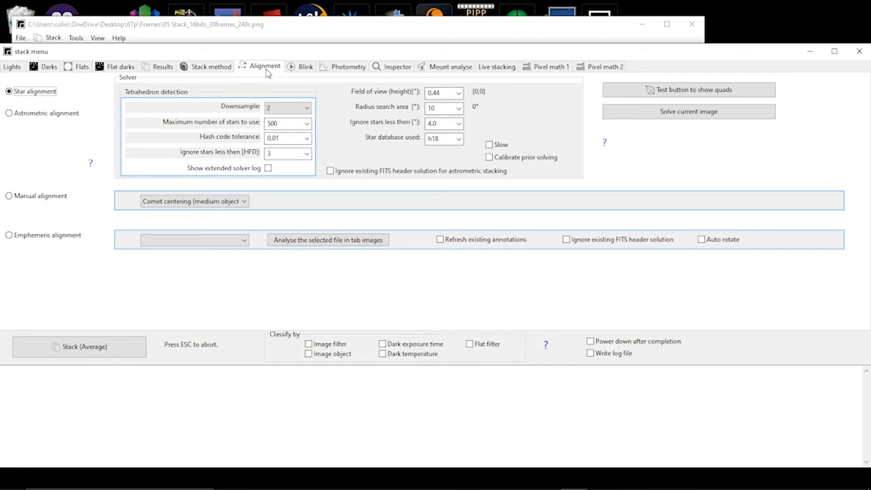
{"action": "mouse_move", "coordinate": [38, 217]}
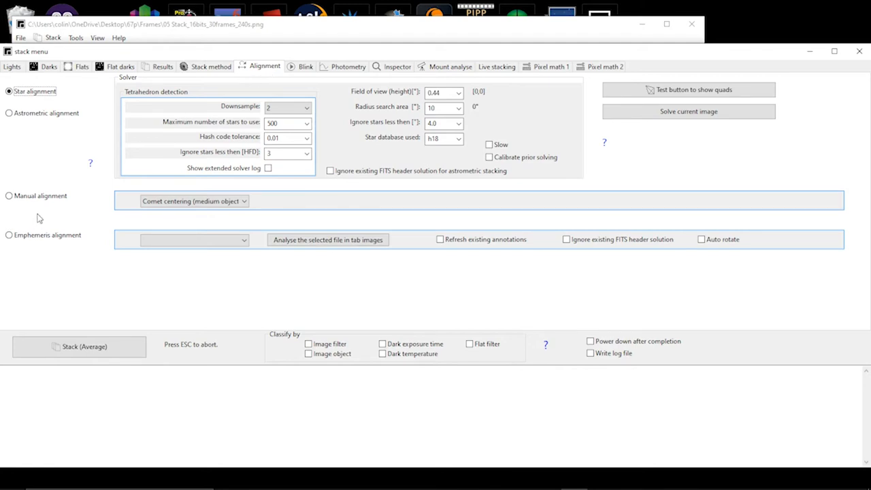
{"action": "left_click", "coordinate": [8, 196]}
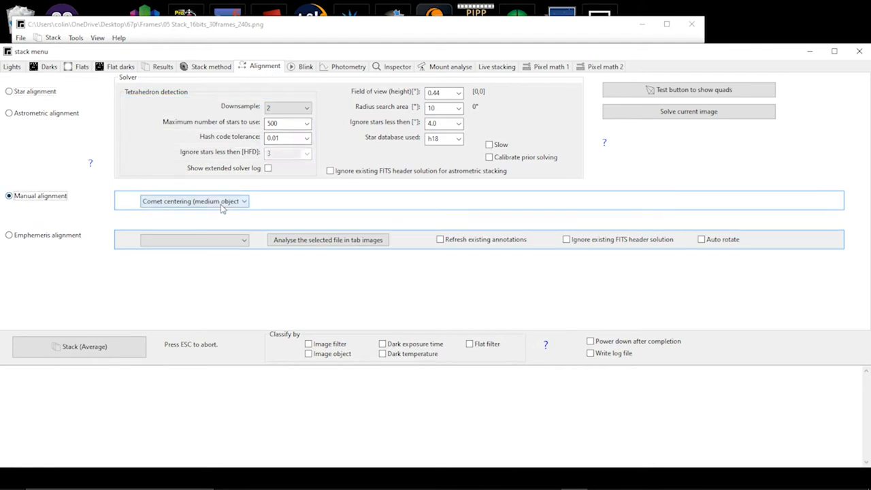
{"action": "left_click", "coordinate": [193, 201]}
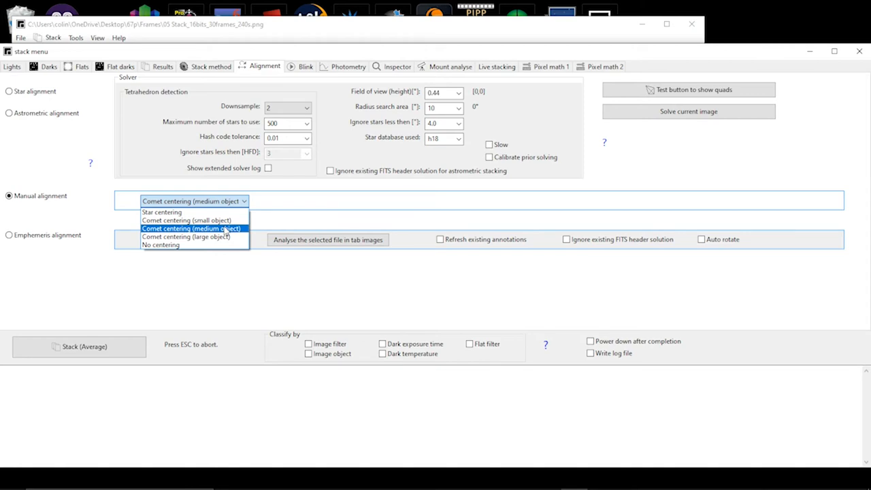
{"action": "left_click", "coordinate": [192, 228]}
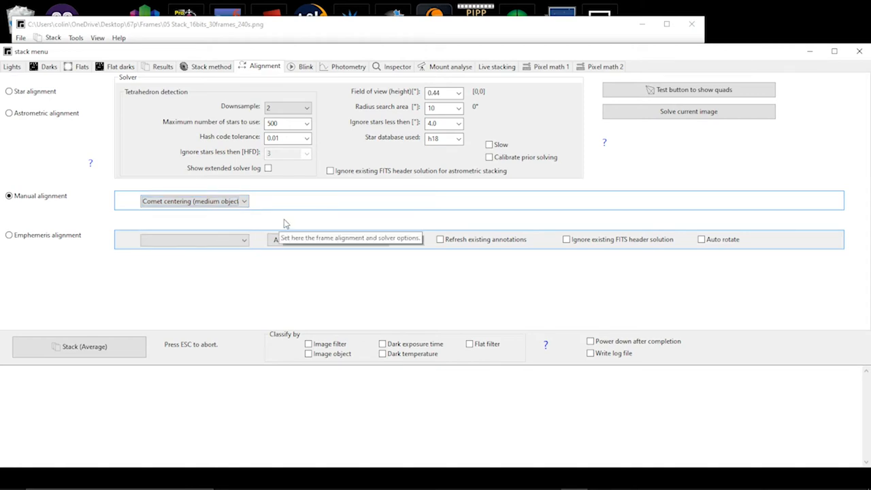
{"action": "mouse_move", "coordinate": [96, 127]}
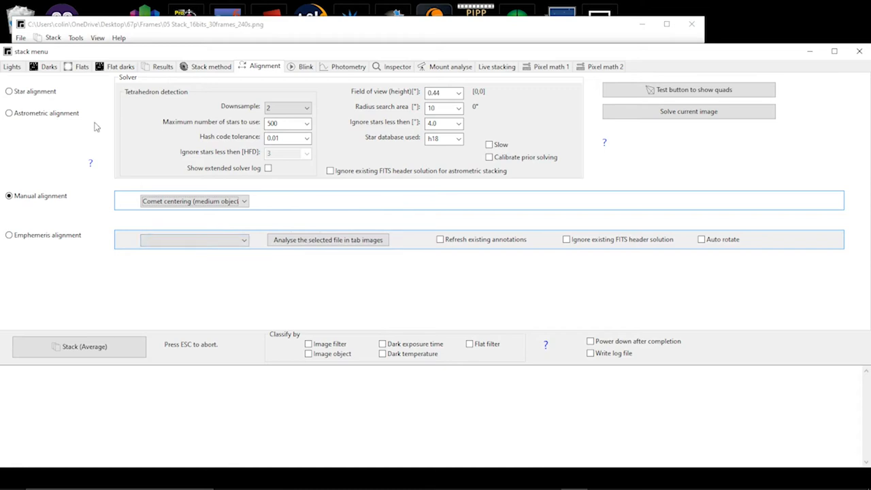
{"action": "left_click", "coordinate": [11, 65]}
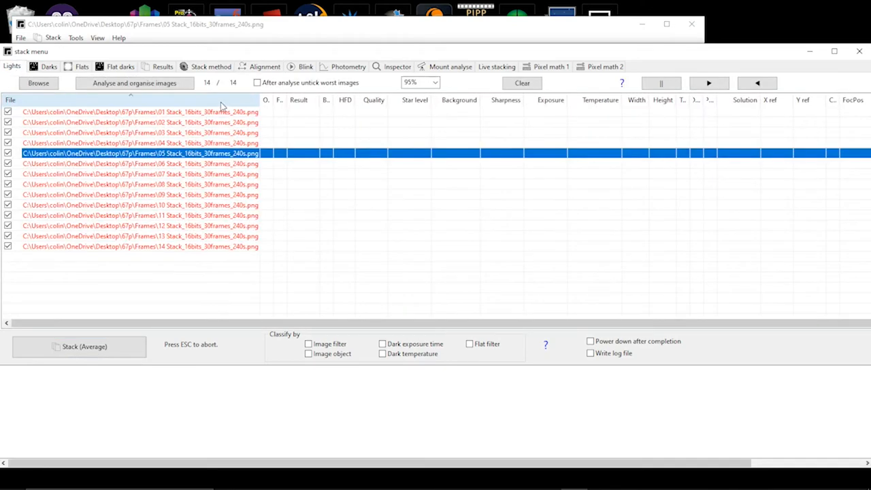
Mark the comet position in the light frames to fill their X-ref and Y-ref coordinates.
{"action": "left_click", "coordinate": [139, 111]}
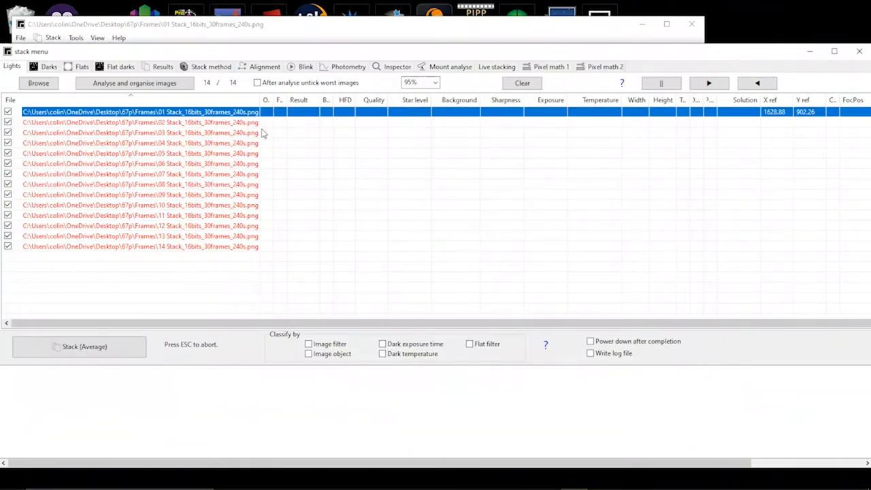
{"action": "left_click", "coordinate": [141, 123]}
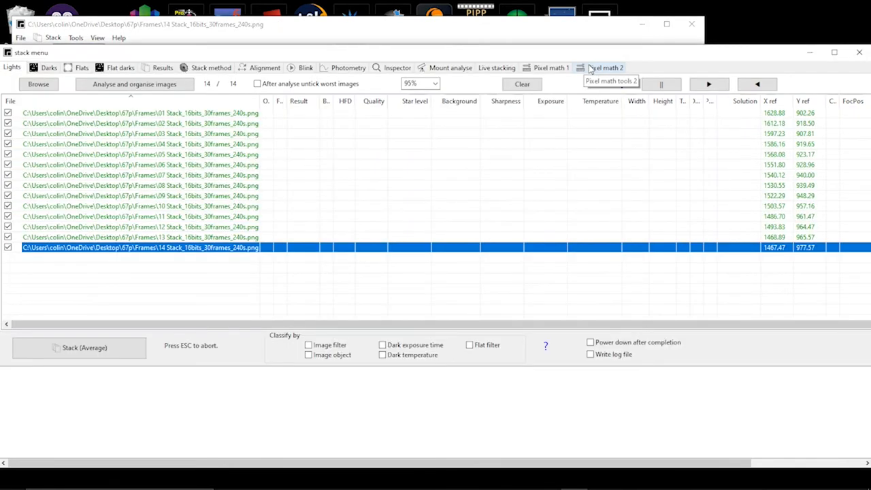
{"action": "mouse_move", "coordinate": [209, 204]}
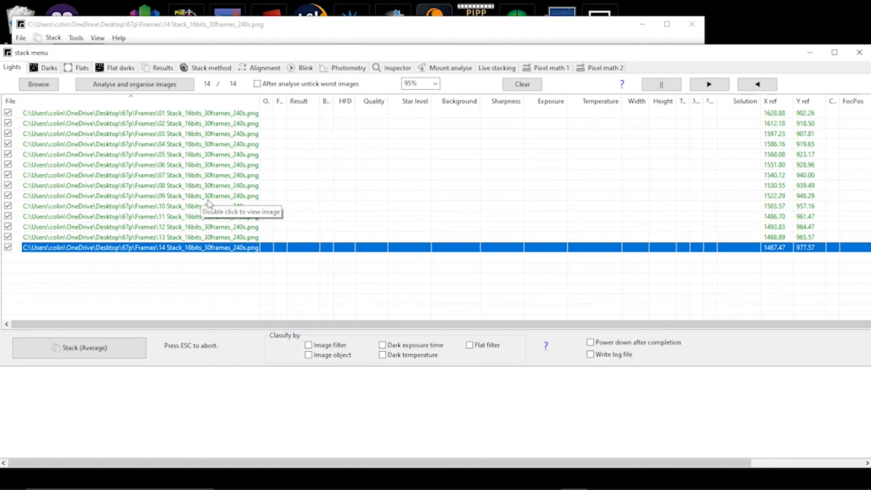
{"action": "mouse_move", "coordinate": [231, 120]}
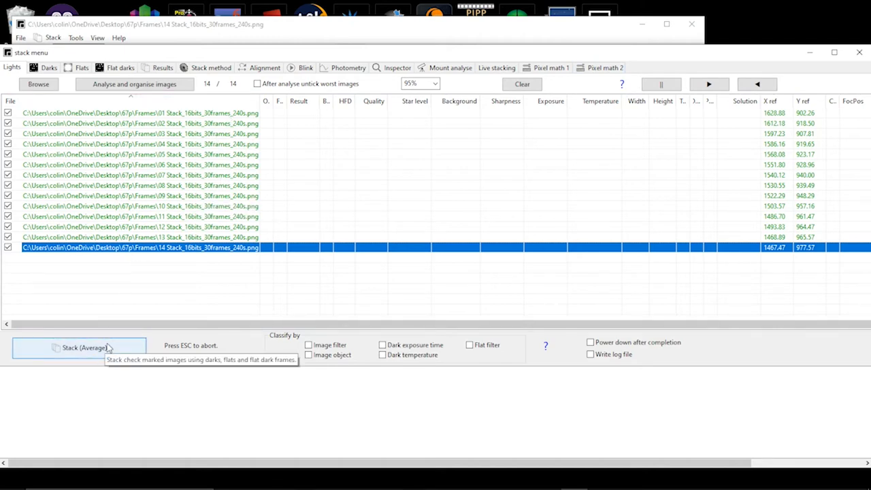
Start the average stack of the 14 checked, comet-aligned frames.
{"action": "left_click", "coordinate": [79, 348]}
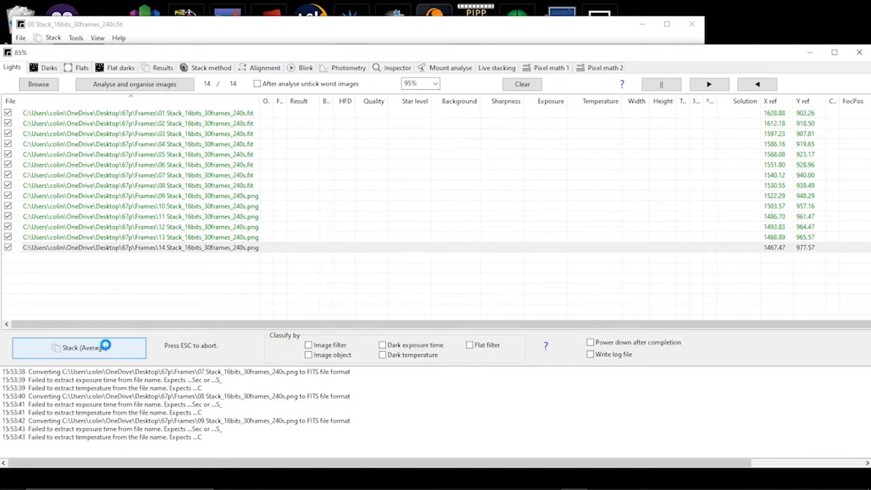
Stretch the stacked comet image manually, raising the white level and the black level to darken the background.
{"action": "left_click", "coordinate": [78, 347]}
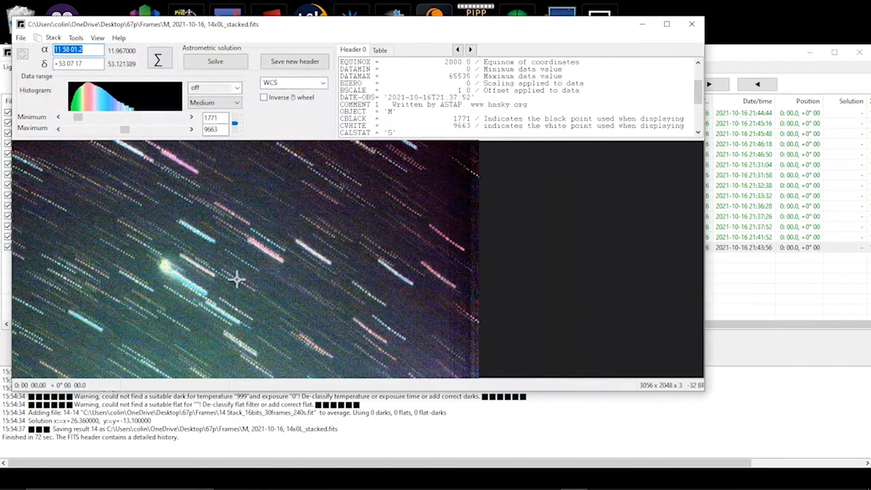
{"action": "mouse_move", "coordinate": [206, 280]}
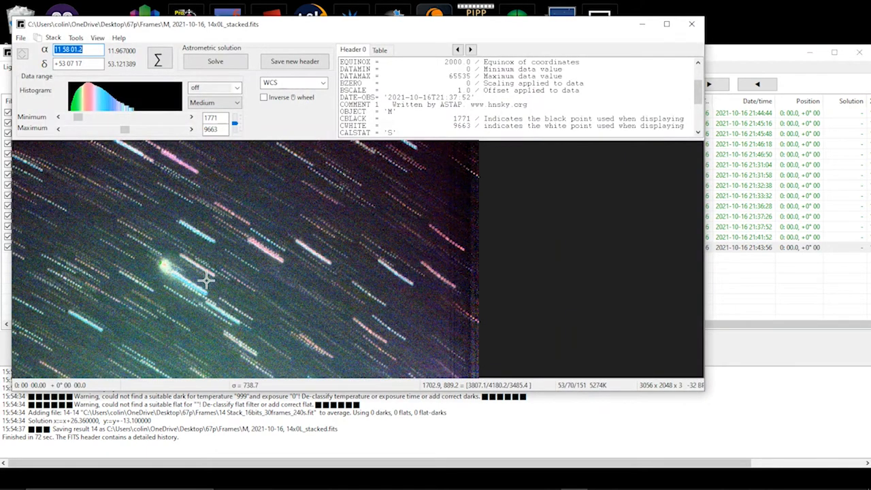
{"action": "mouse_move", "coordinate": [166, 248]}
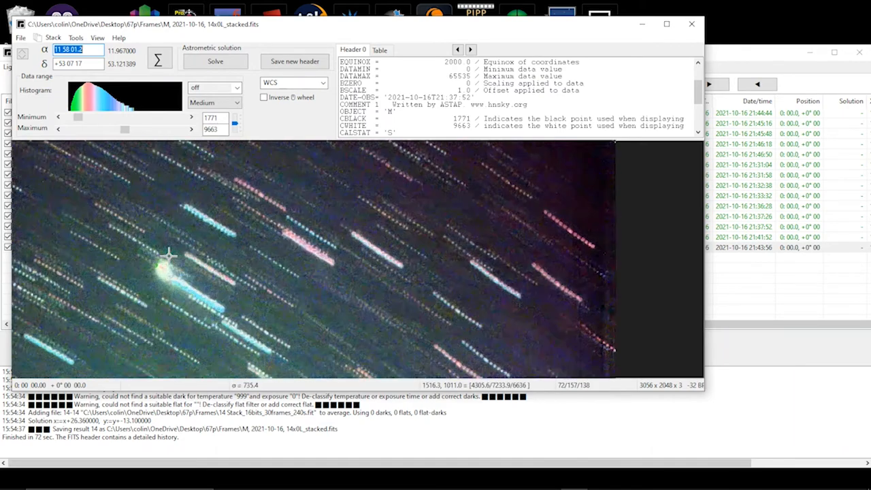
{"action": "left_click", "coordinate": [236, 102]}
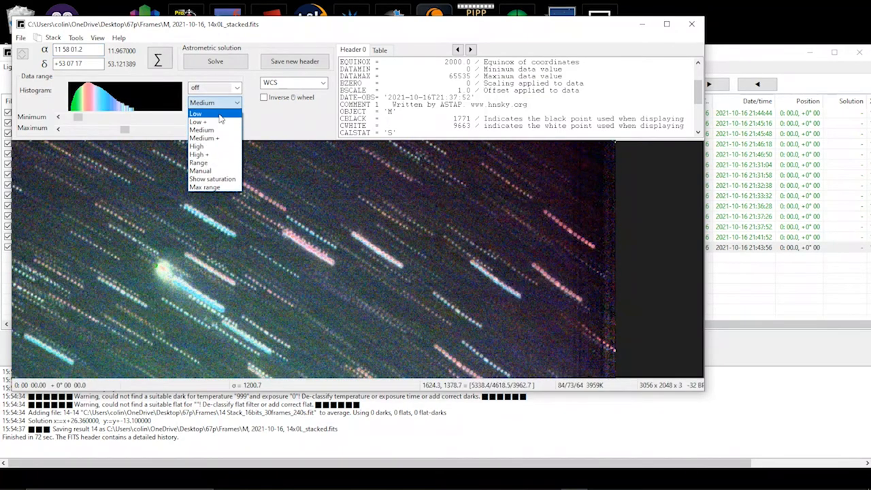
{"action": "left_click", "coordinate": [199, 122]}
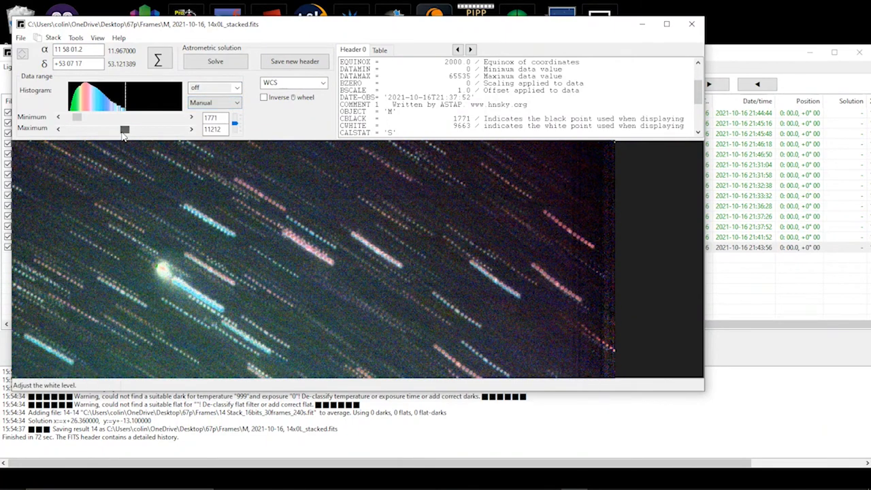
{"action": "left_click_drag", "start_coordinate": [125, 129], "coordinate": [114, 129]}
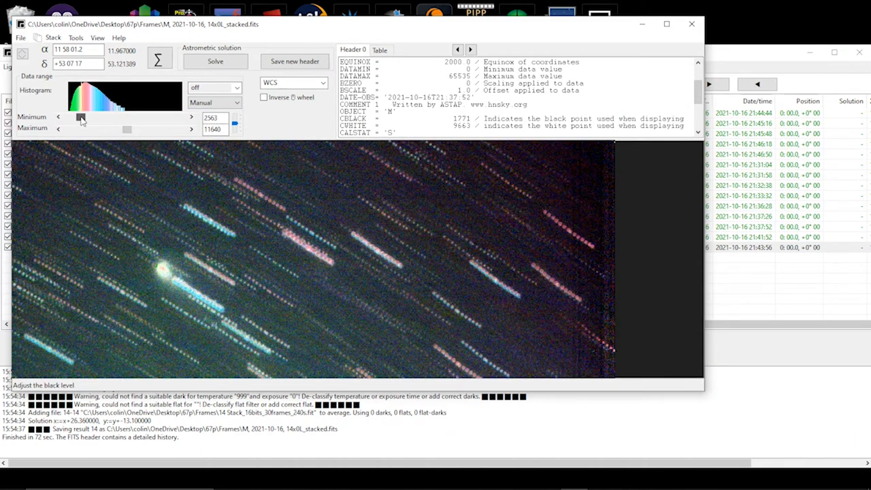
{"action": "left_click_drag", "start_coordinate": [81, 117], "coordinate": [89, 117]}
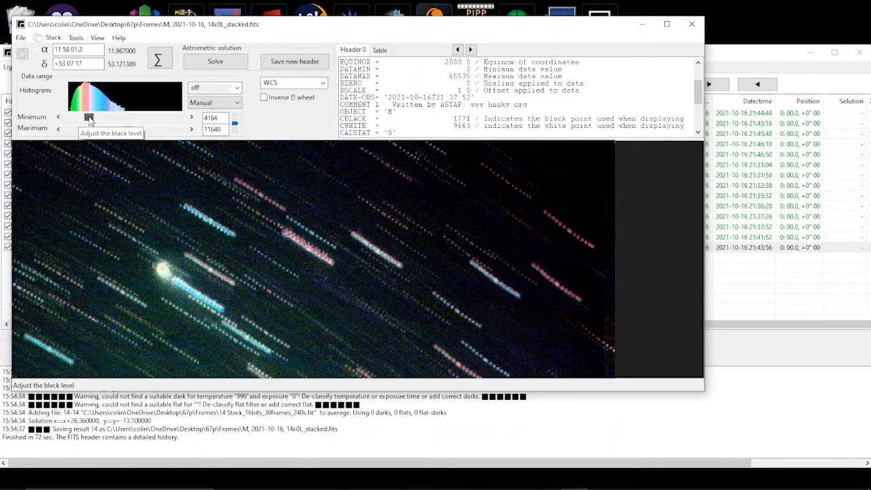
{"action": "left_click_drag", "start_coordinate": [87, 117], "coordinate": [96, 117]}
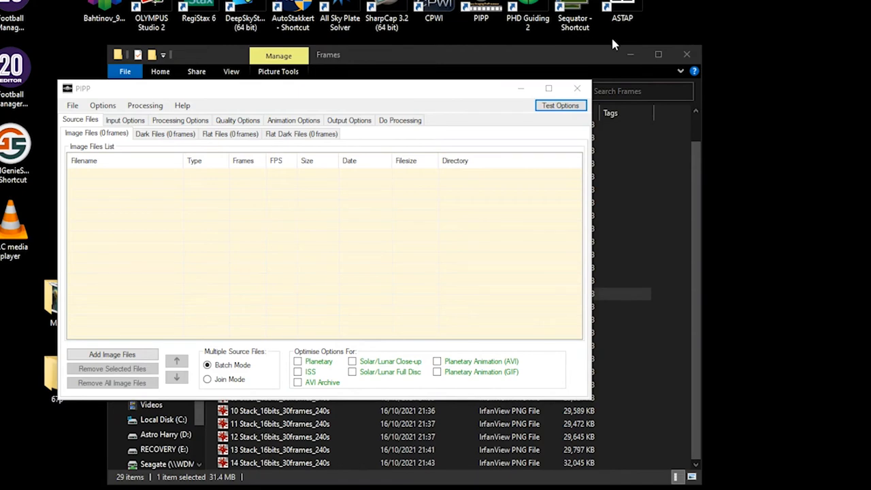
{"action": "mouse_move", "coordinate": [602, 61]}
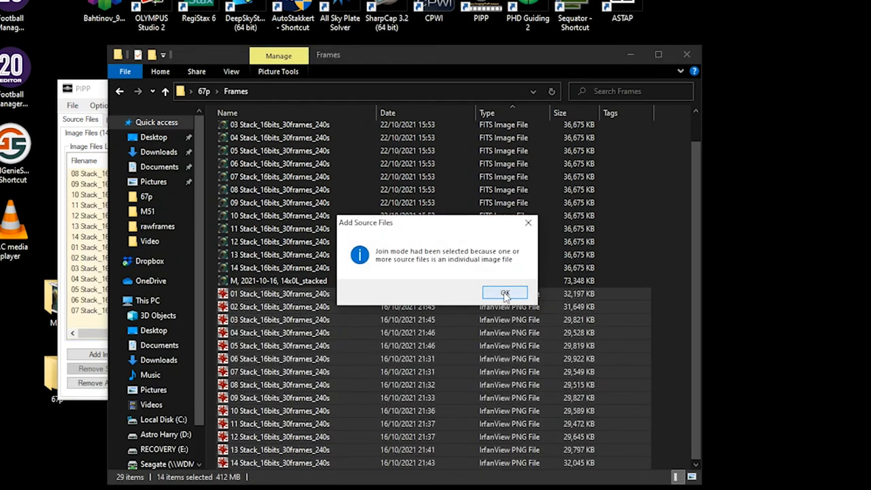
Accept join mode and move frames 01–07 to the top so the 14 PNGs run in order.
{"action": "left_click", "coordinate": [503, 293]}
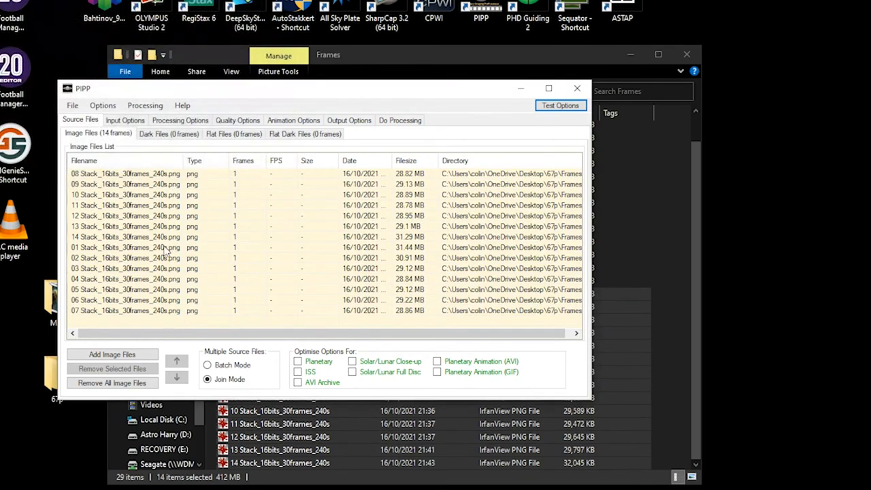
{"action": "left_click", "coordinate": [125, 248]}
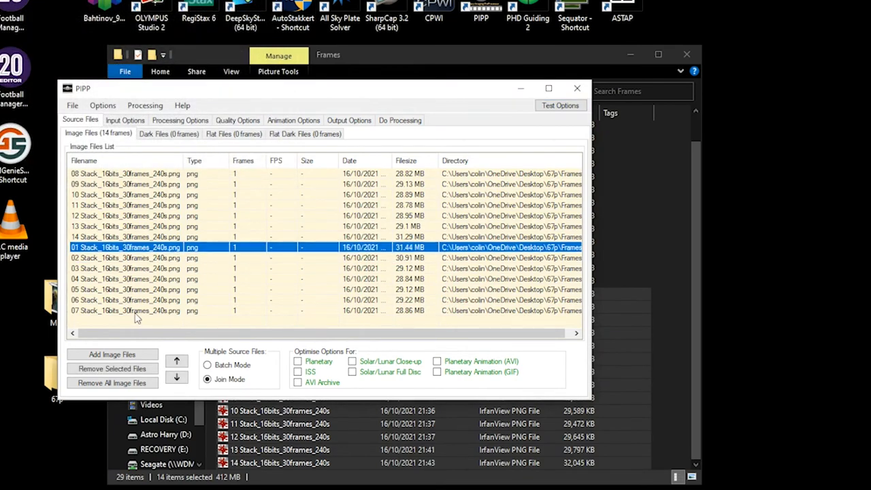
{"action": "left_click", "coordinate": [177, 362]}
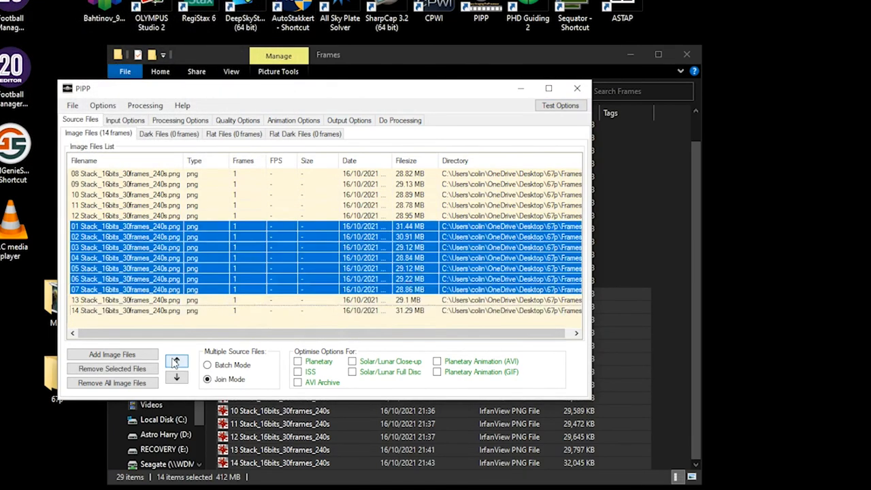
{"action": "left_click", "coordinate": [177, 361]}
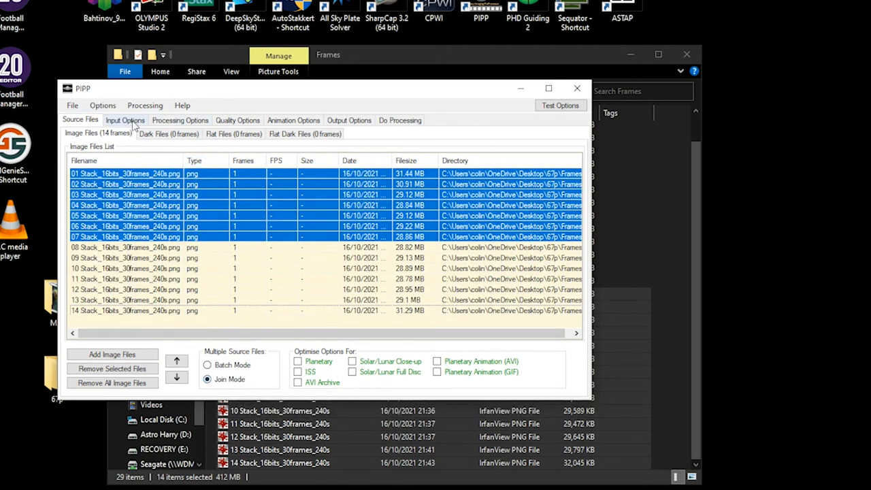
Review the Input, Processing and Animation options and set the output fallback framerate to 2 fps.
{"action": "left_click", "coordinate": [126, 120]}
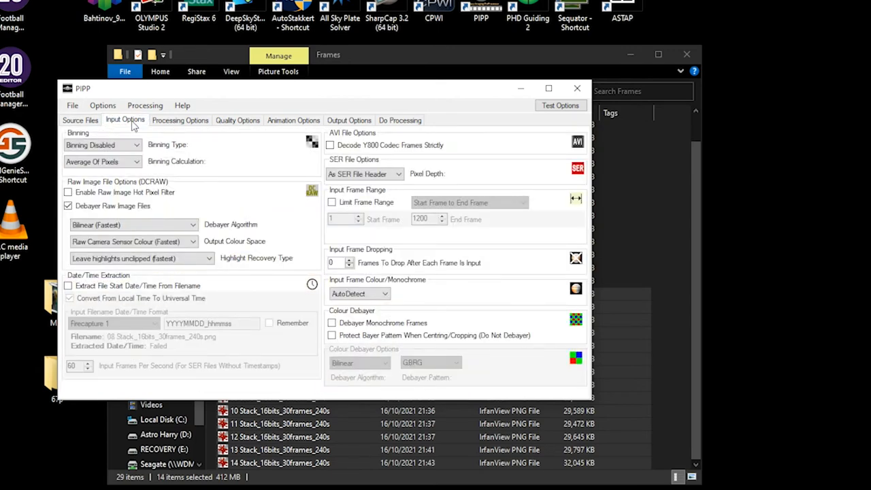
{"action": "left_click", "coordinate": [180, 120]}
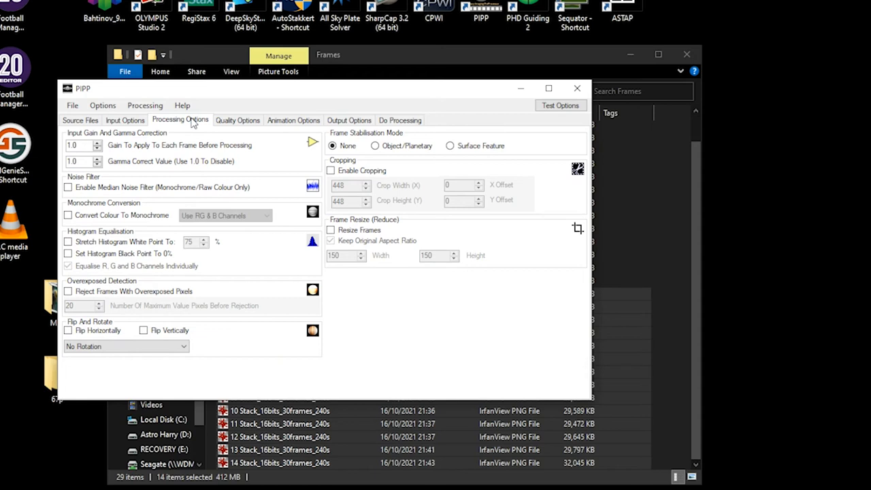
{"action": "mouse_move", "coordinate": [283, 136]}
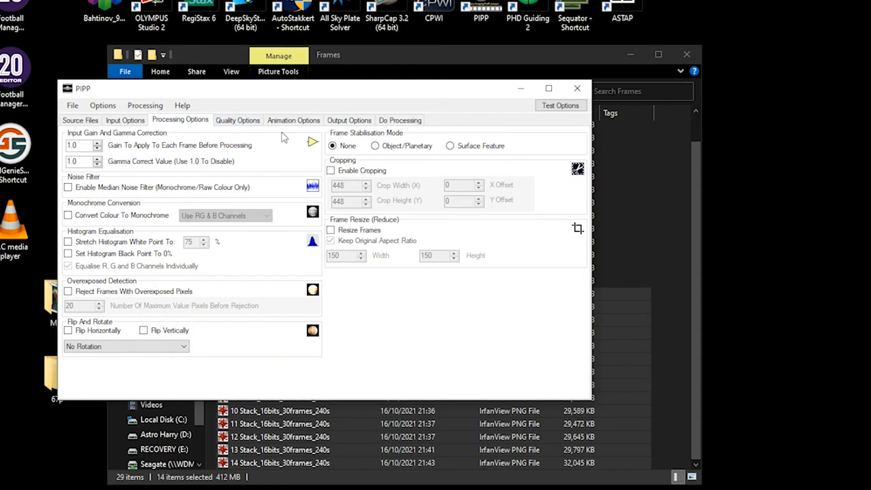
{"action": "left_click", "coordinate": [294, 120]}
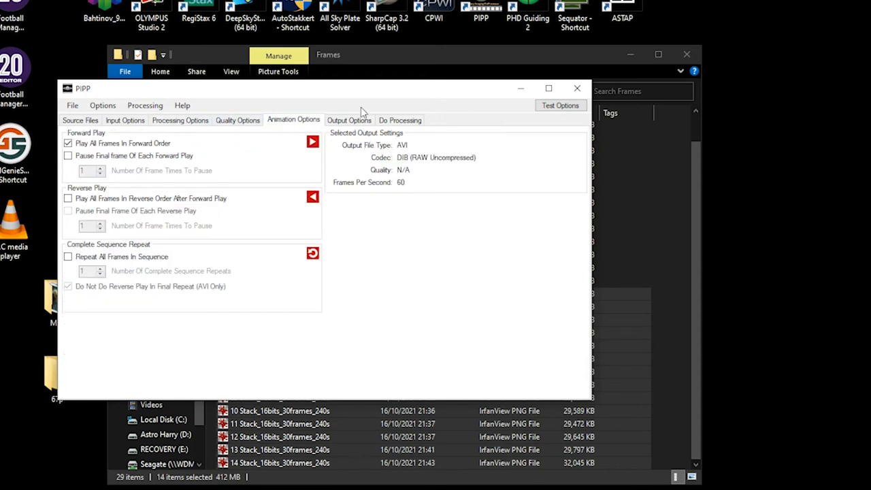
{"action": "left_click", "coordinate": [348, 120]}
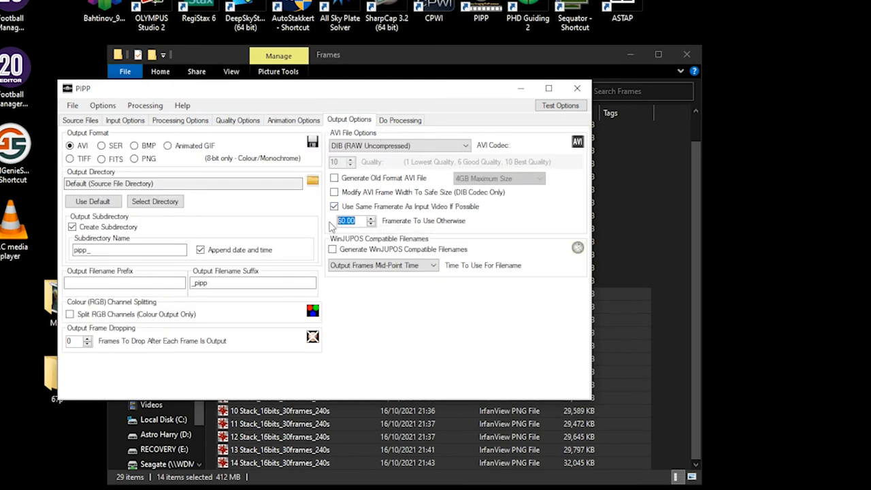
{"action": "type", "text": "2"}
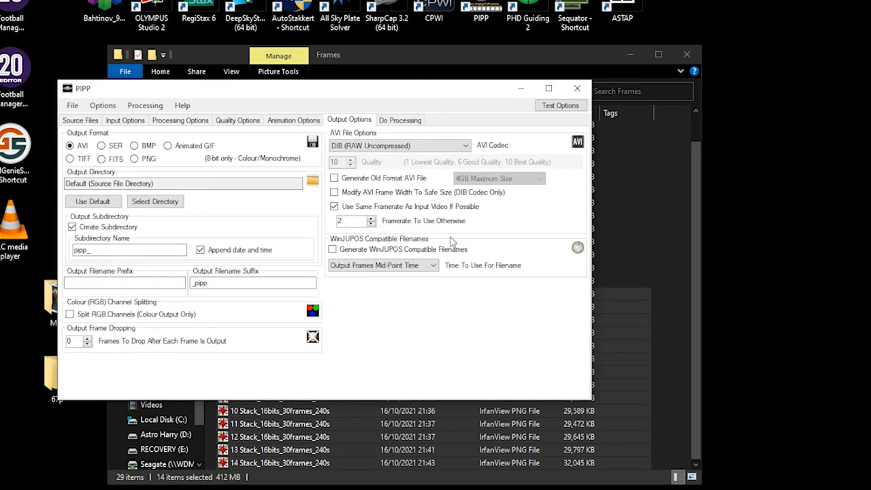
{"action": "mouse_move", "coordinate": [483, 224]}
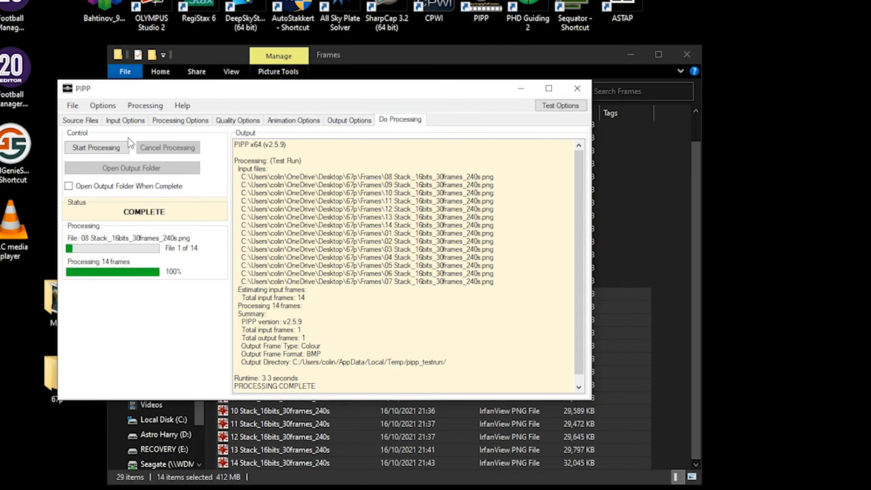
Start processing so PIPP writes the 250 MB joined comet AVI and logs folder.
{"action": "left_click", "coordinate": [96, 147]}
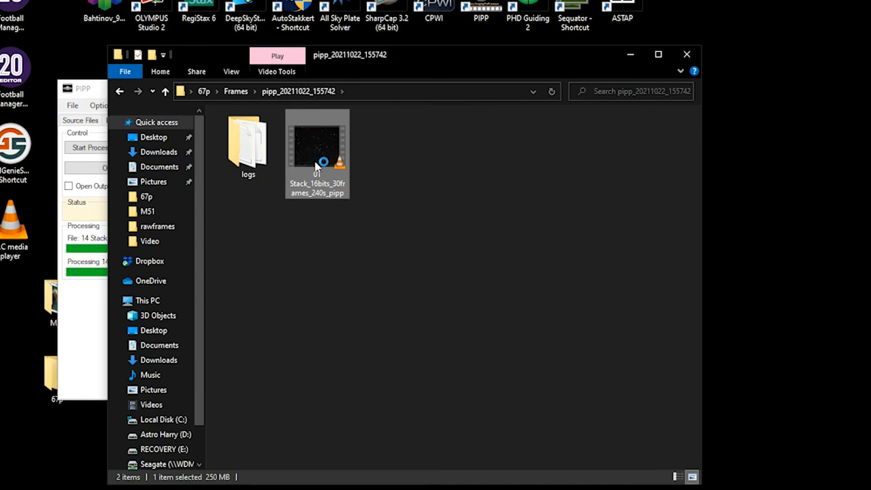
{"action": "double_click", "coordinate": [317, 143]}
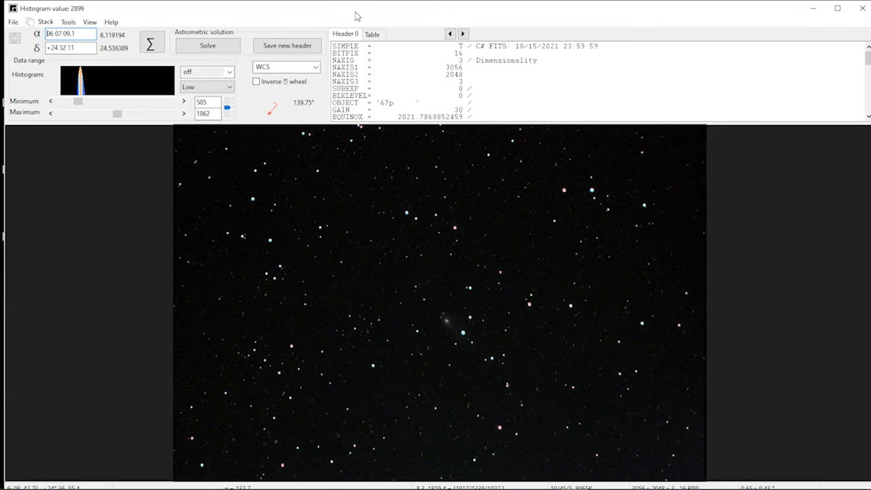
Plate-solve the frame and measure the comet's total magnitude in a box, giving MAGN=11.6.
{"action": "left_click", "coordinate": [207, 46]}
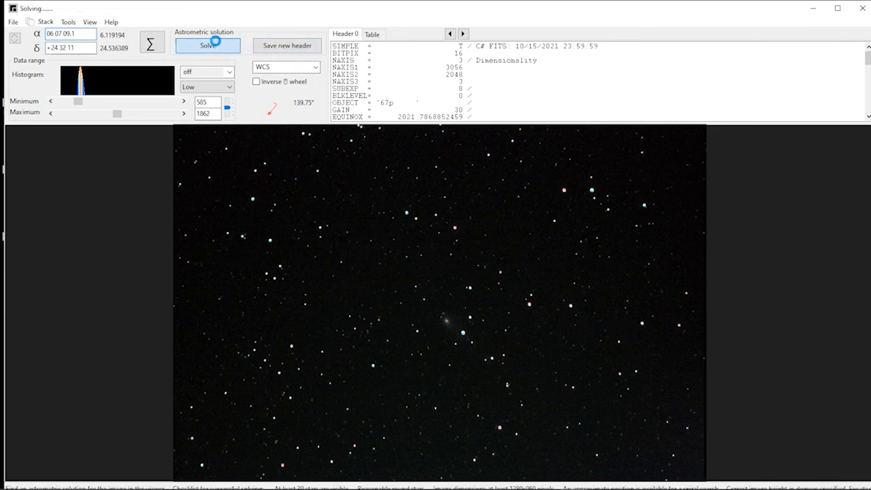
{"action": "left_click", "coordinate": [207, 47]}
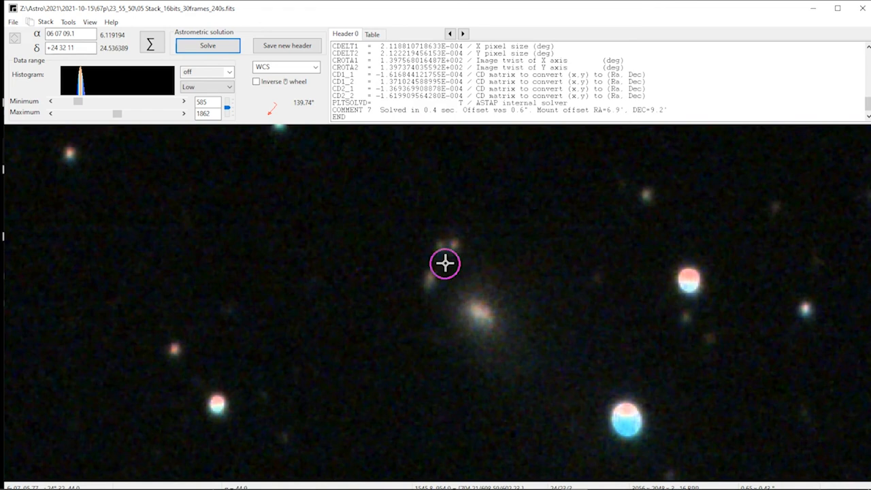
{"action": "left_click_drag", "start_coordinate": [445, 264], "coordinate": [541, 384]}
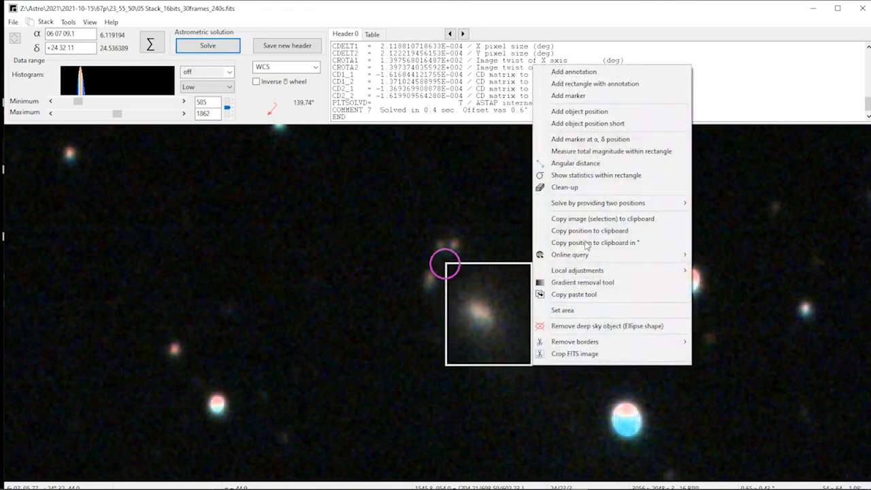
{"action": "left_click", "coordinate": [610, 151]}
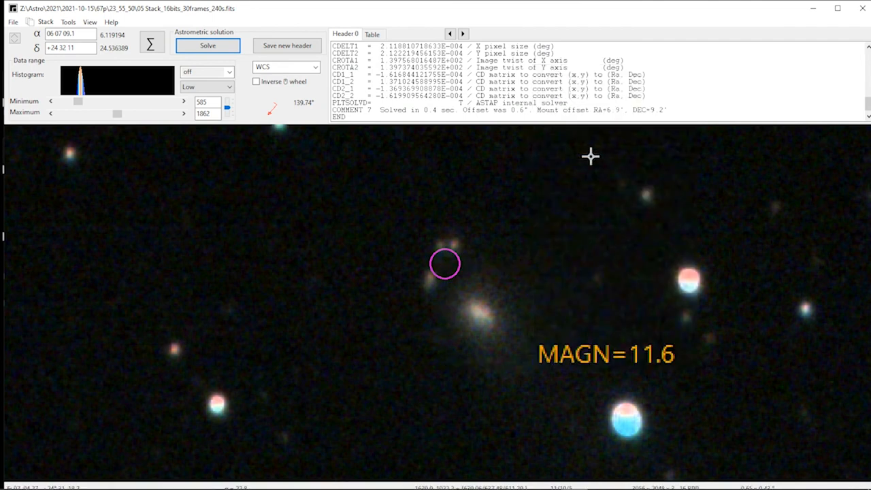